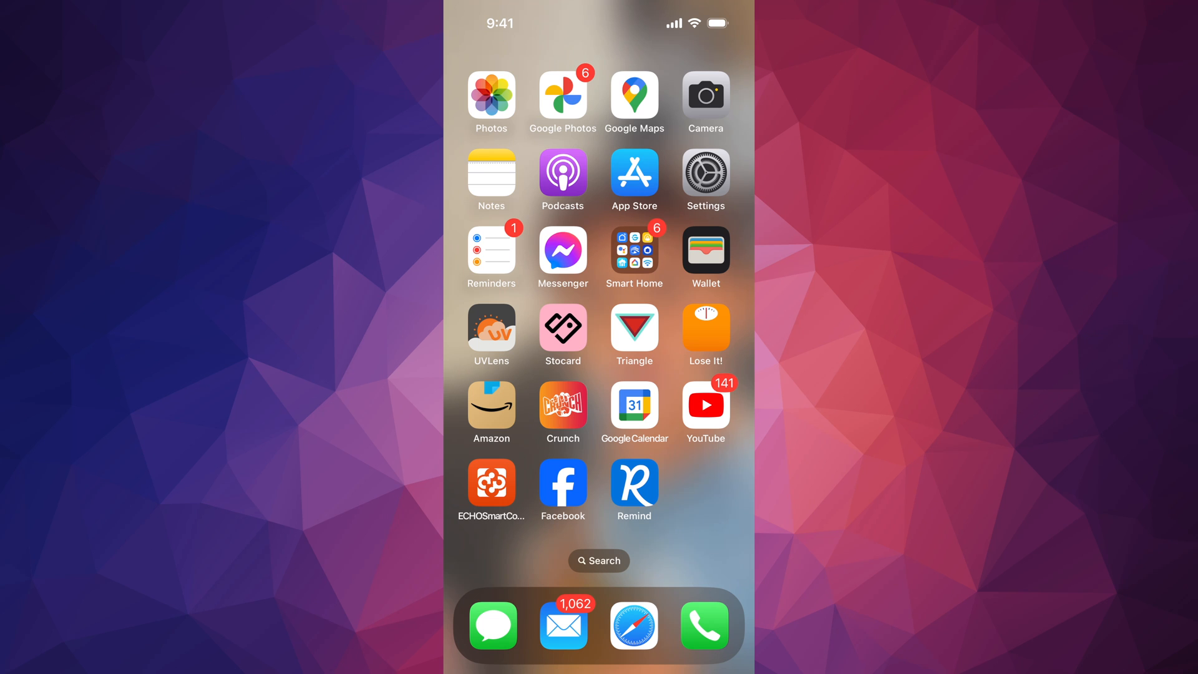
Step: Open Settings and go to Wallpaper to view the current lock and home screen pair
{"action": "left_click", "coordinate": [704, 181]}
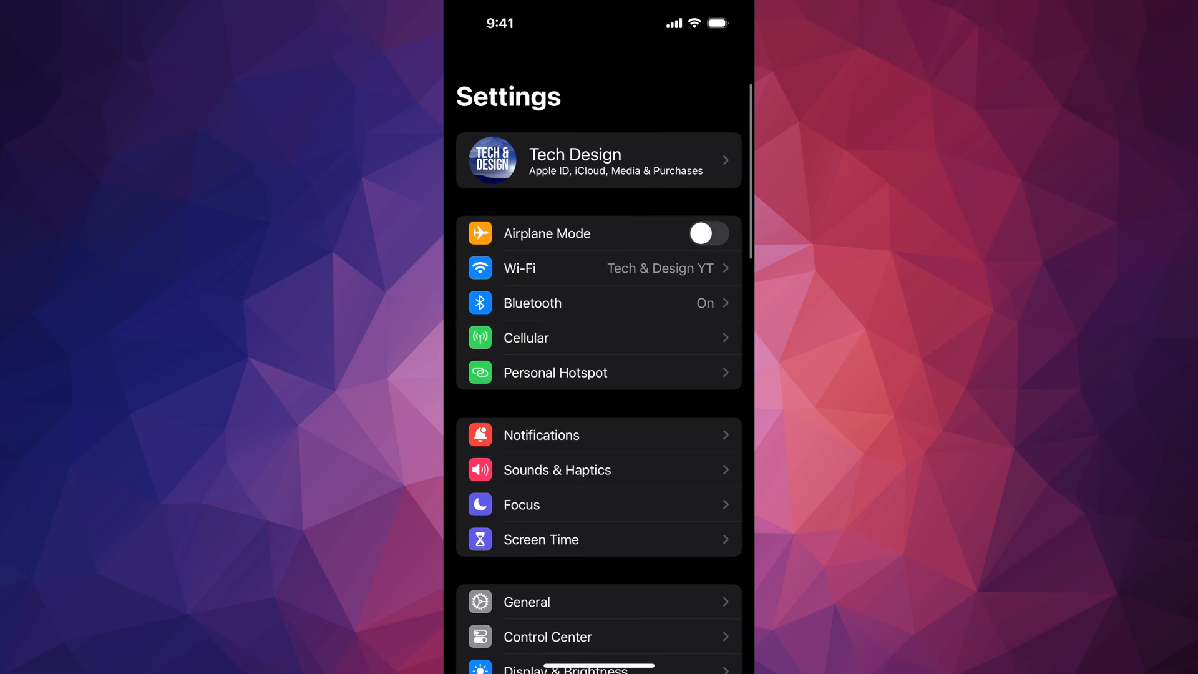
{"action": "scroll", "scroll_direction": "down", "scroll_amount": 3}
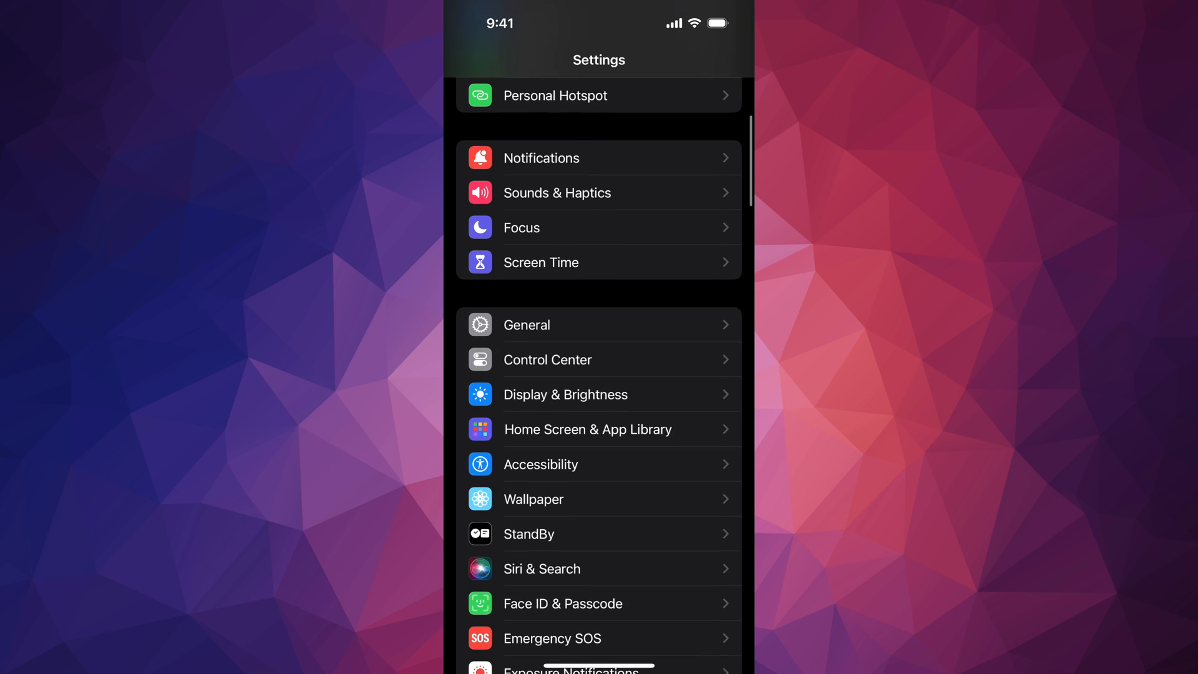
{"action": "left_click", "coordinate": [532, 499]}
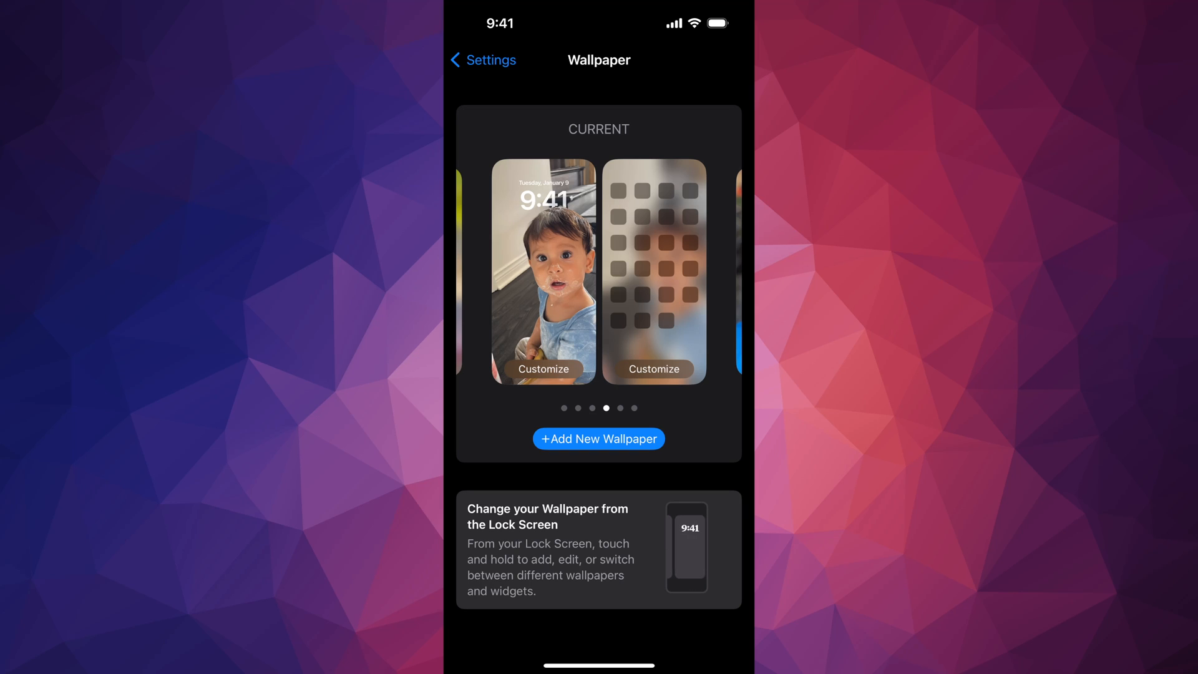
Step: Customize the current lock screen and browse the widget gallery to the Batteries widgets
{"action": "left_click", "coordinate": [543, 369]}
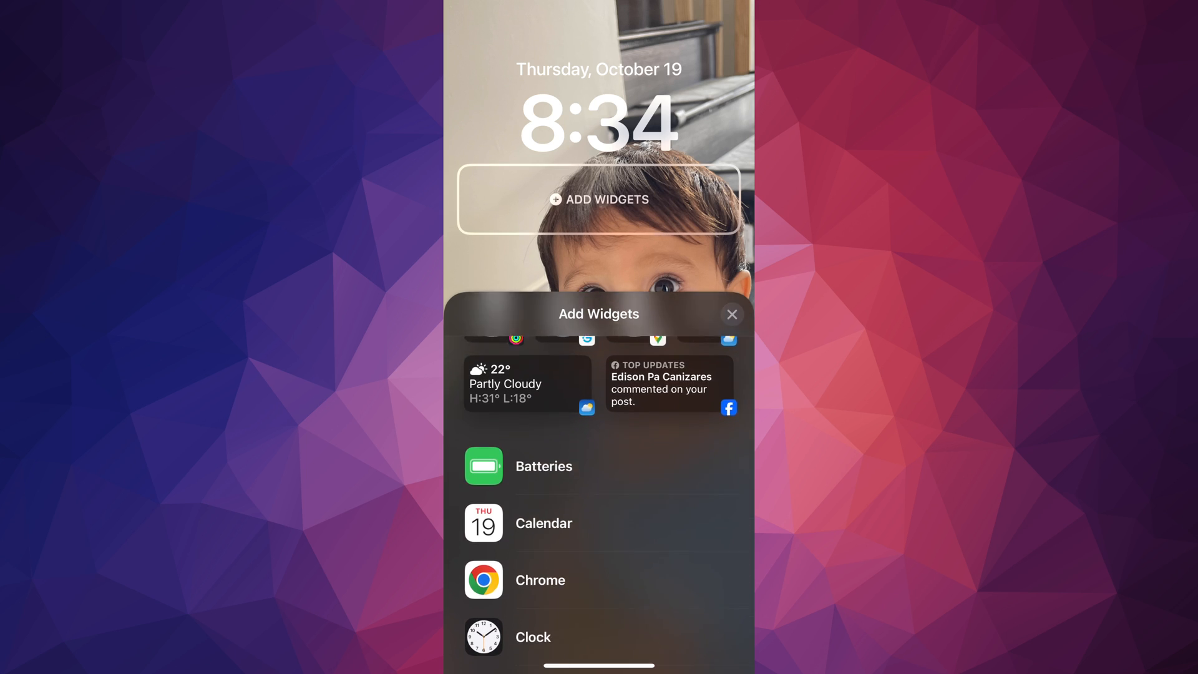
{"action": "scroll", "scroll_direction": "down", "scroll_amount": 3}
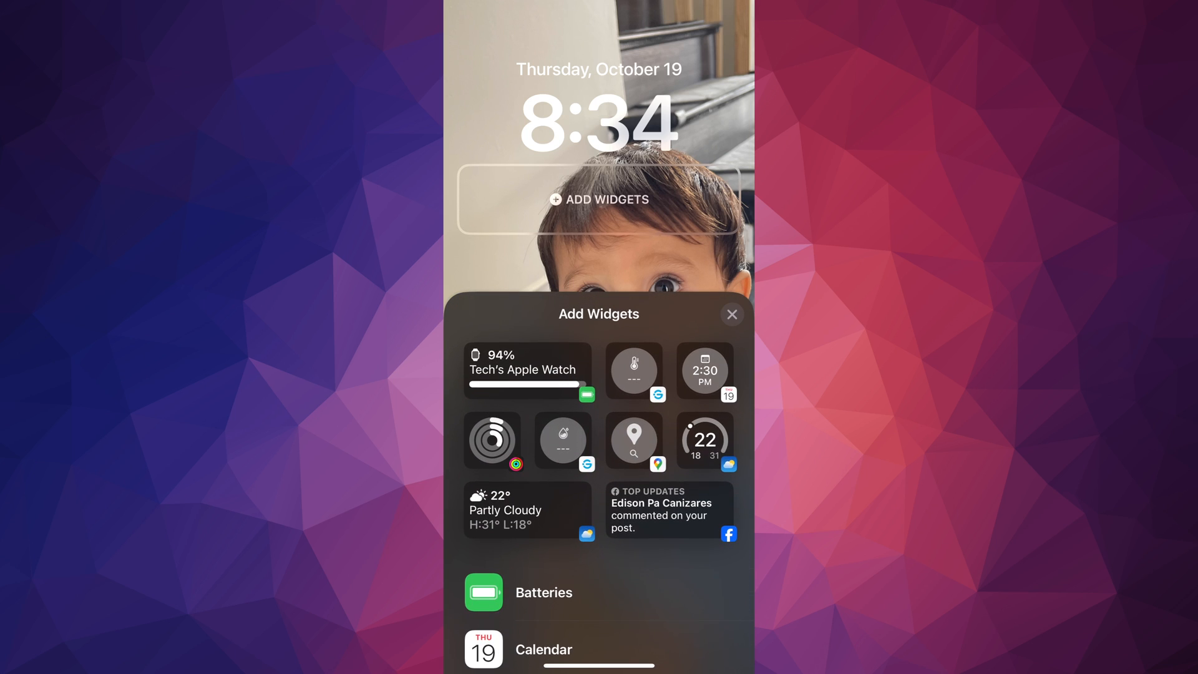
{"action": "scroll", "scroll_direction": "down", "scroll_amount": 3}
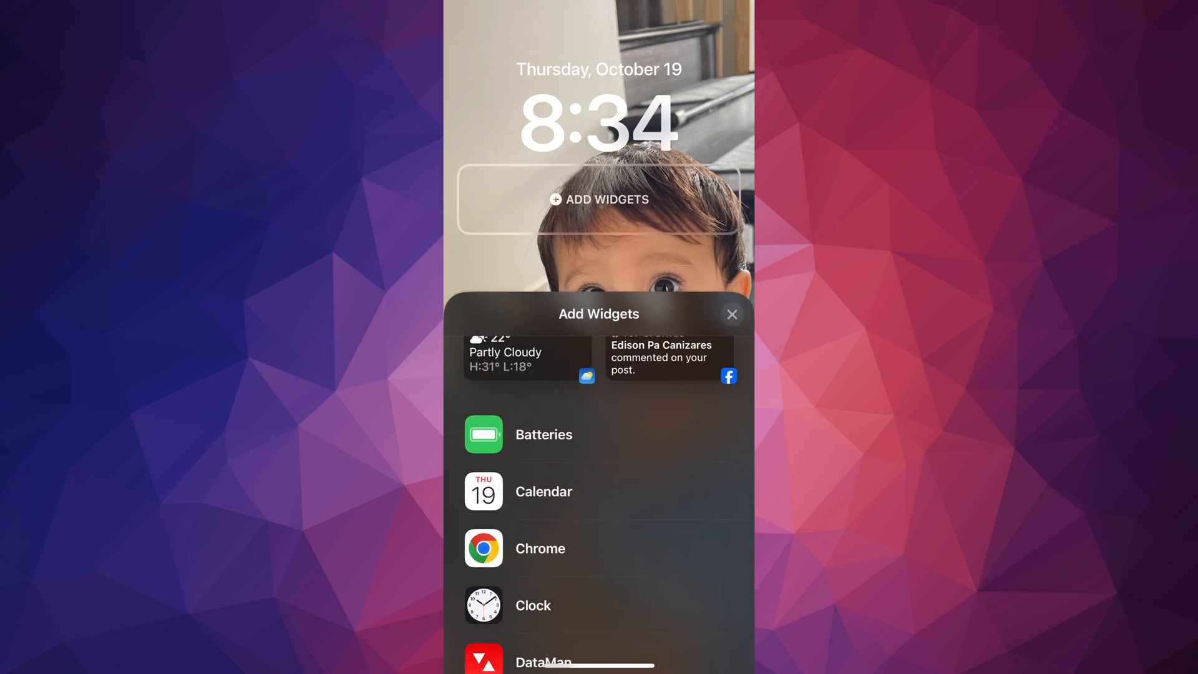
{"action": "left_click", "coordinate": [543, 434]}
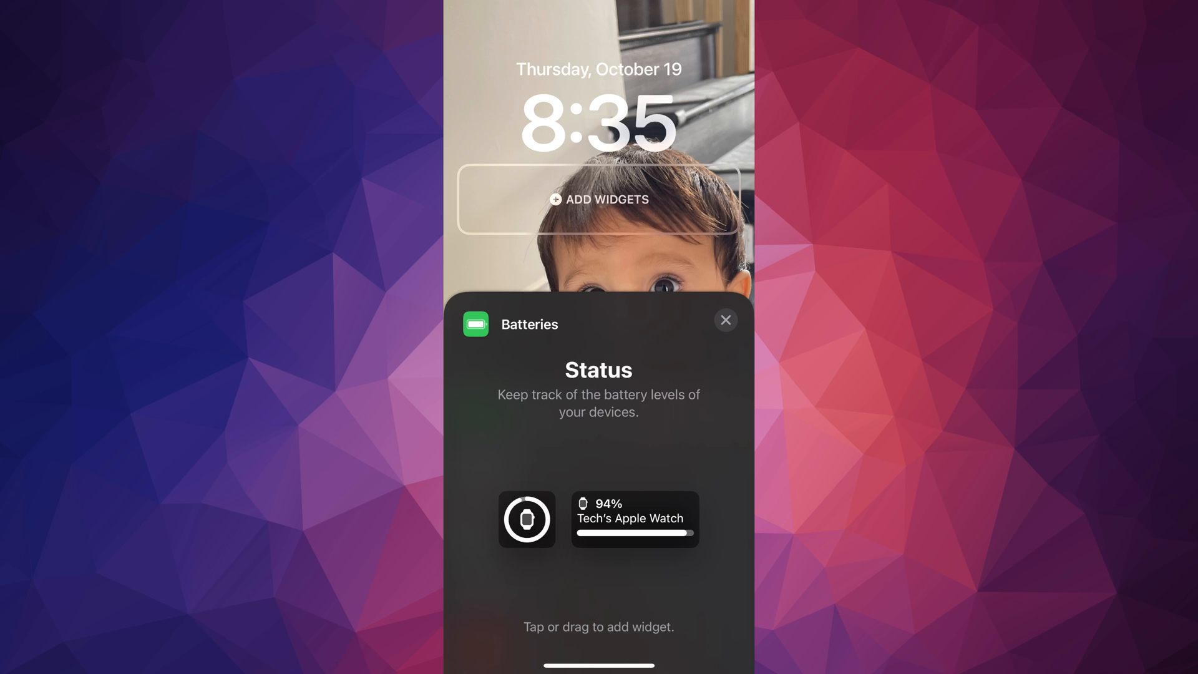
Step: Place the Apple Watch battery widget under the clock and finish editing
{"action": "left_click_drag", "start_coordinate": [634, 520], "coordinate": [668, 420]}
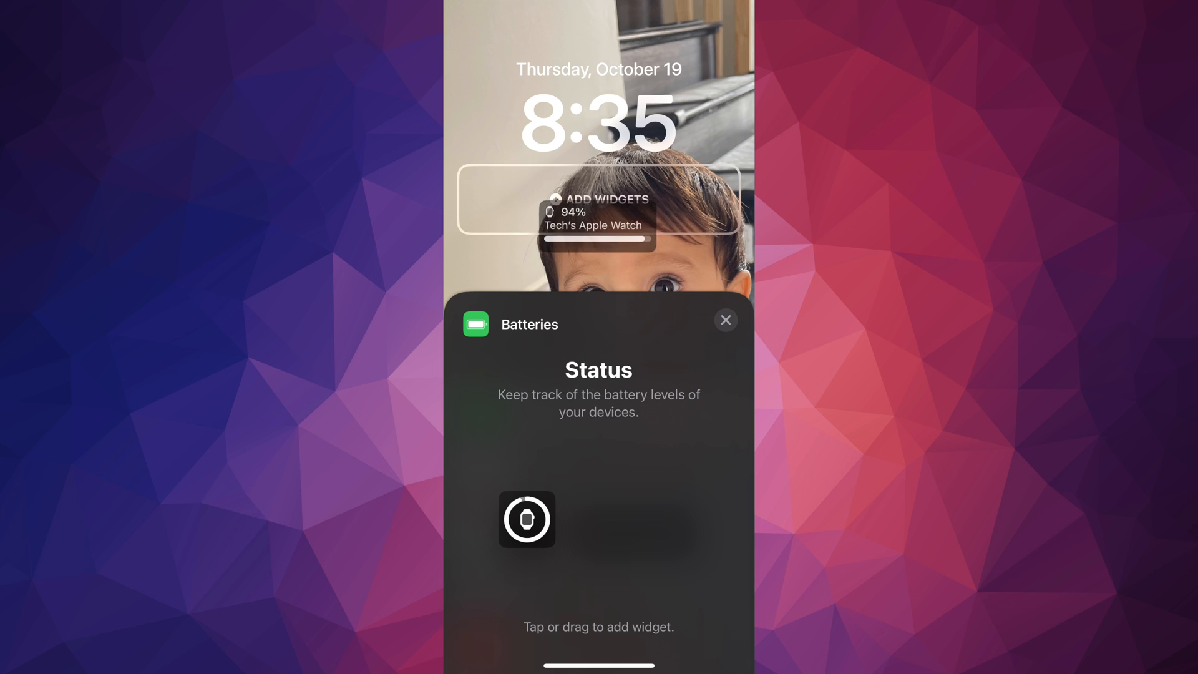
{"action": "left_click", "coordinate": [526, 518]}
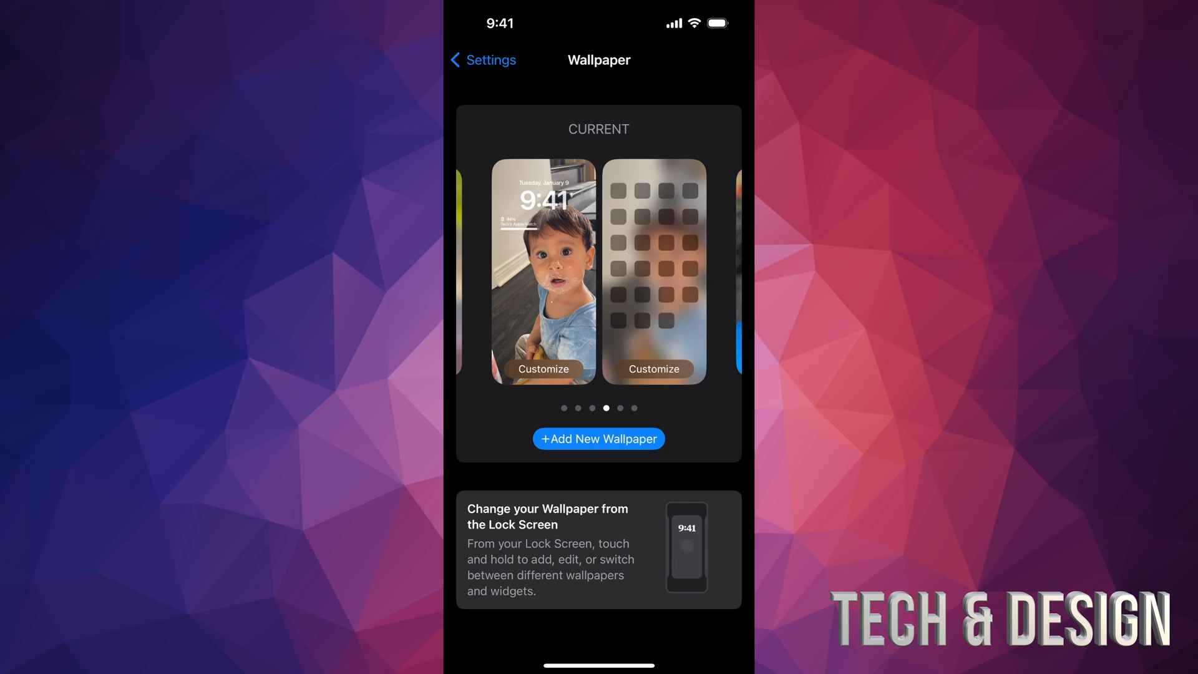
Step: Move the wallpaper carousel to the blue and yellow wallpaper pair
{"action": "left_click", "coordinate": [542, 368]}
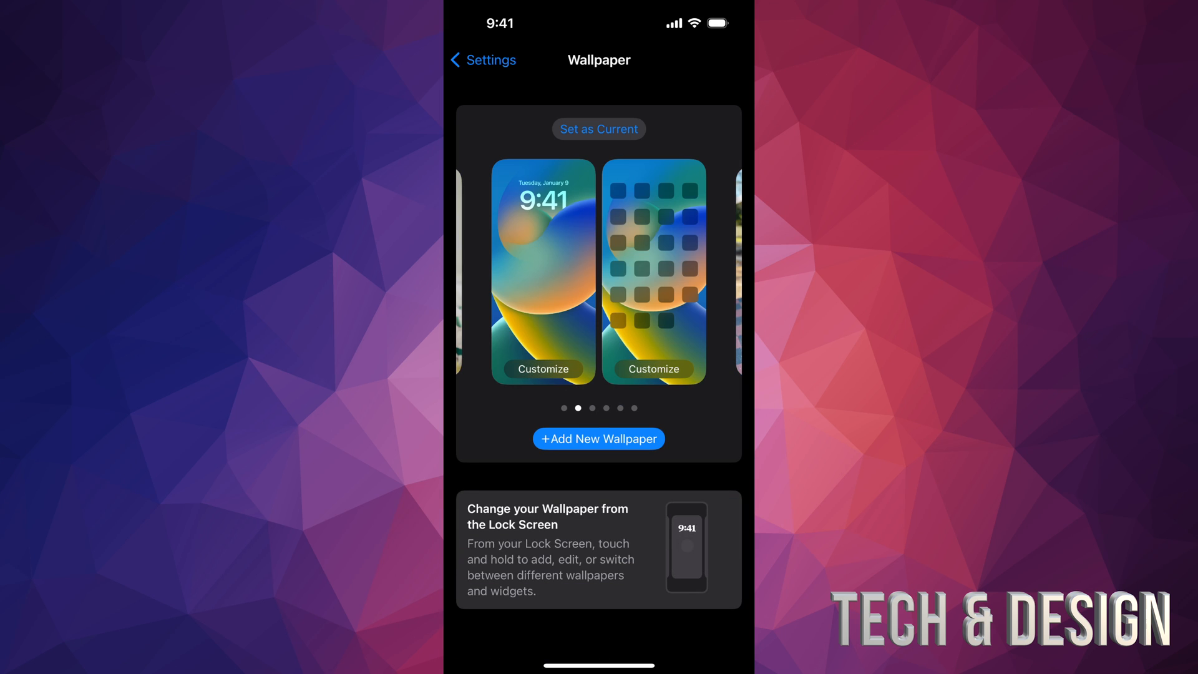
Step: Add a new wallpaper and pick the red, pink and blue wave design
{"action": "left_click", "coordinate": [599, 439]}
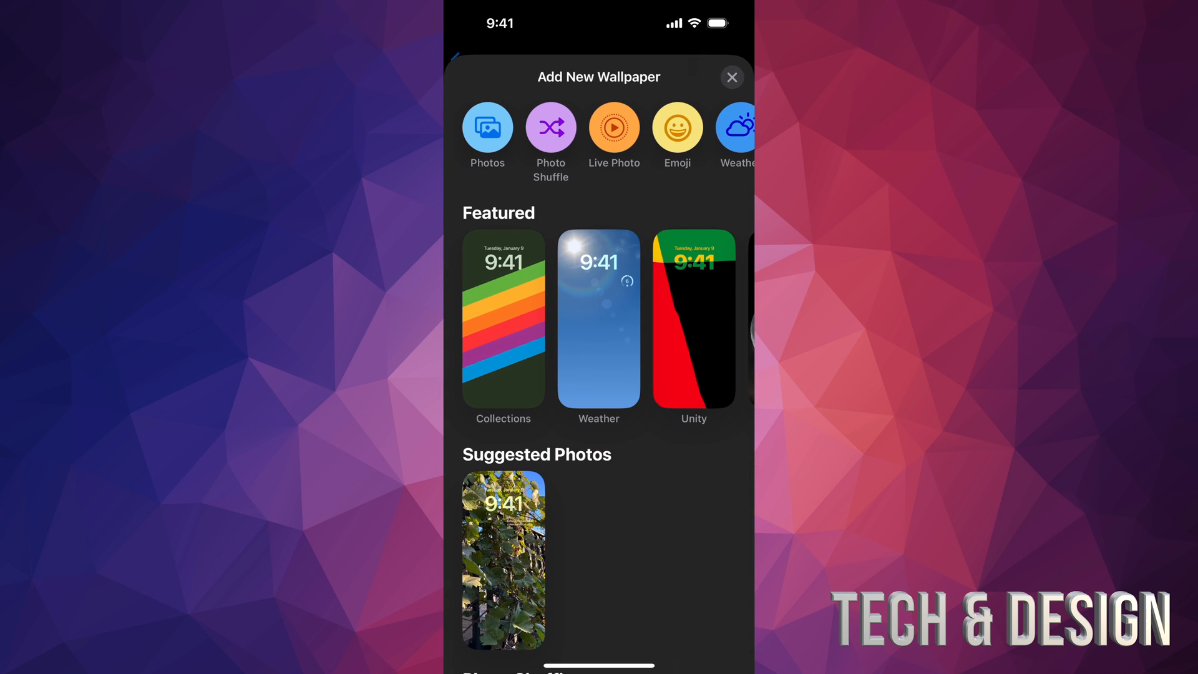
{"action": "scroll", "scroll_direction": "down", "scroll_amount": 3}
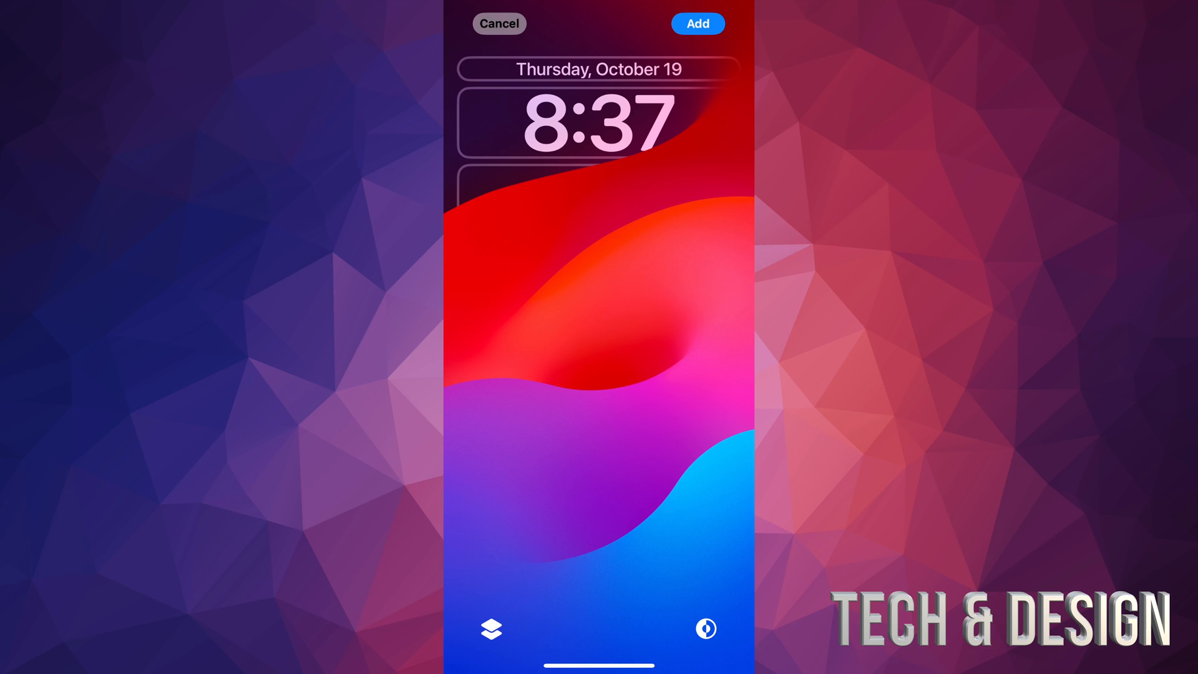
Step: Open the new lock screen's widget row and add the red PRO widget under the clock
{"action": "left_click", "coordinate": [599, 198]}
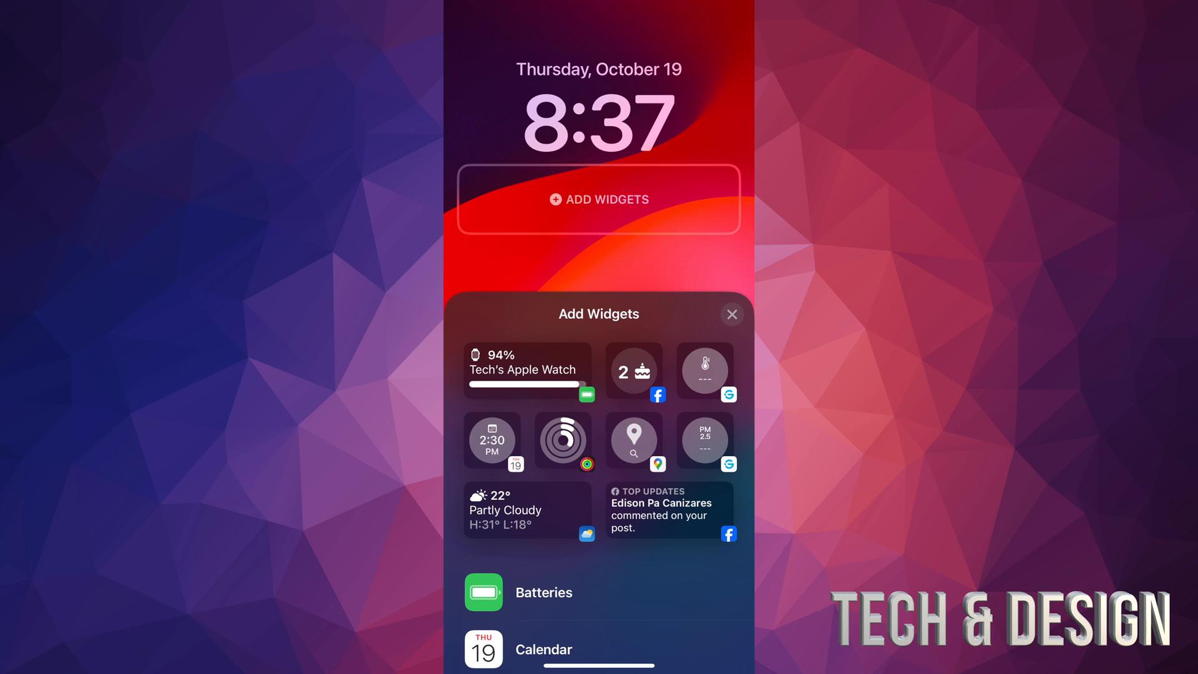
{"action": "scroll", "scroll_direction": "down", "scroll_amount": 3}
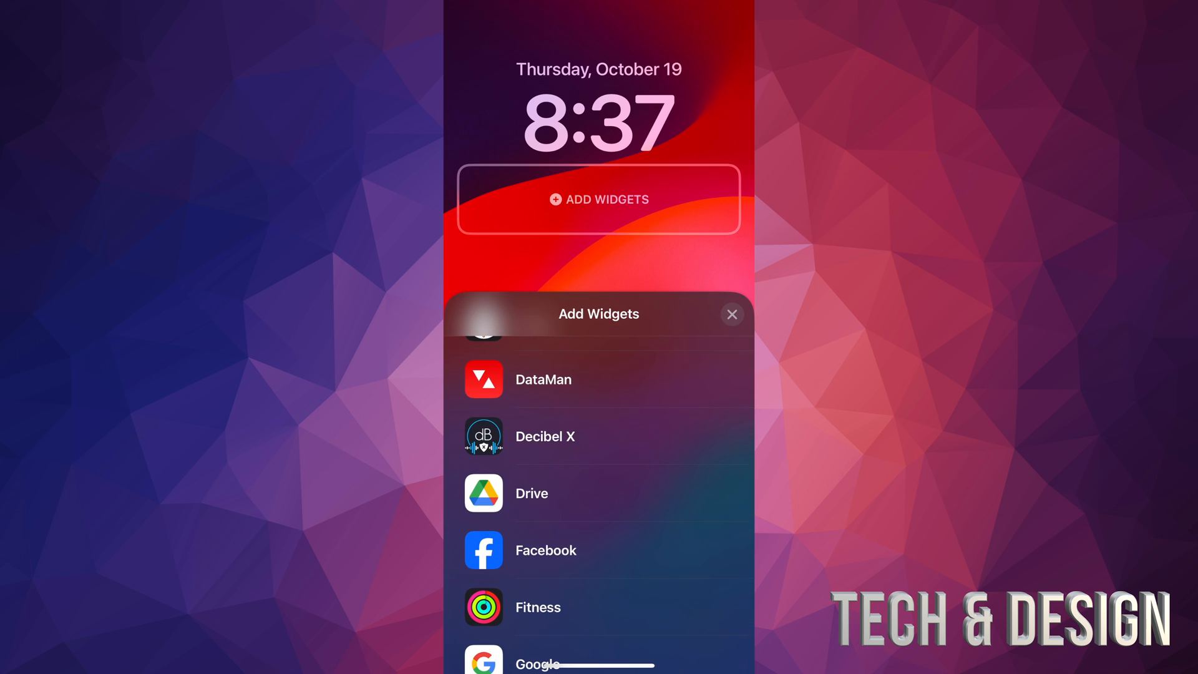
{"action": "left_click", "coordinate": [543, 380]}
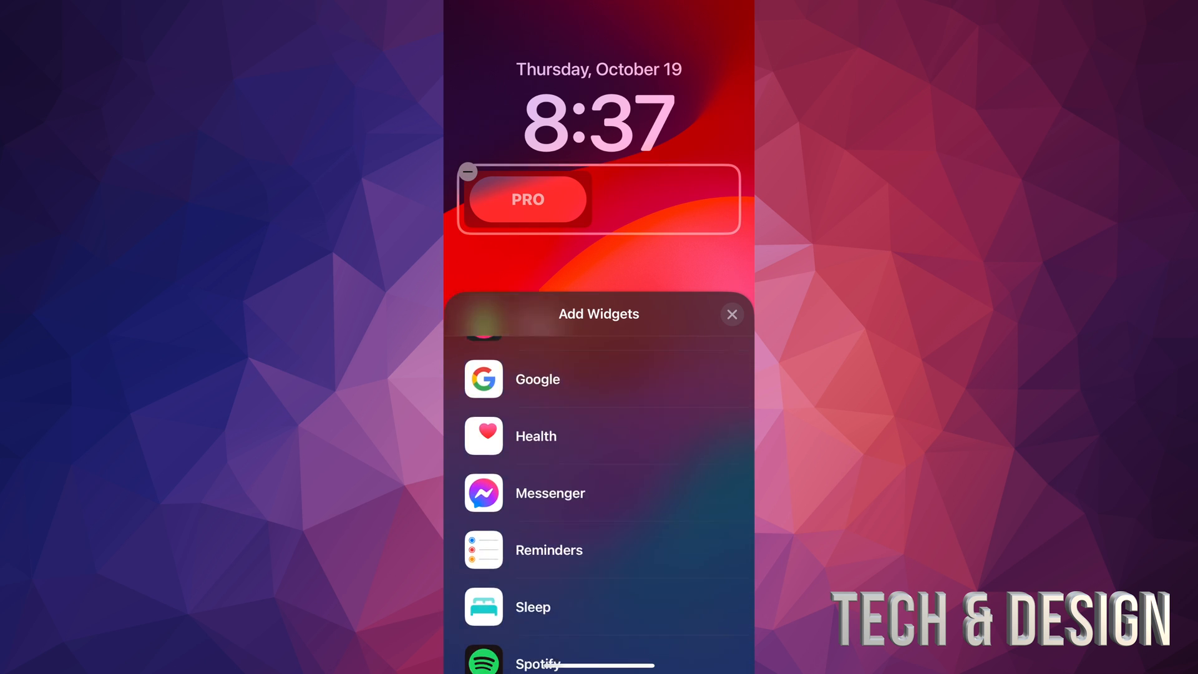
{"action": "scroll", "scroll_direction": "down", "scroll_amount": 3}
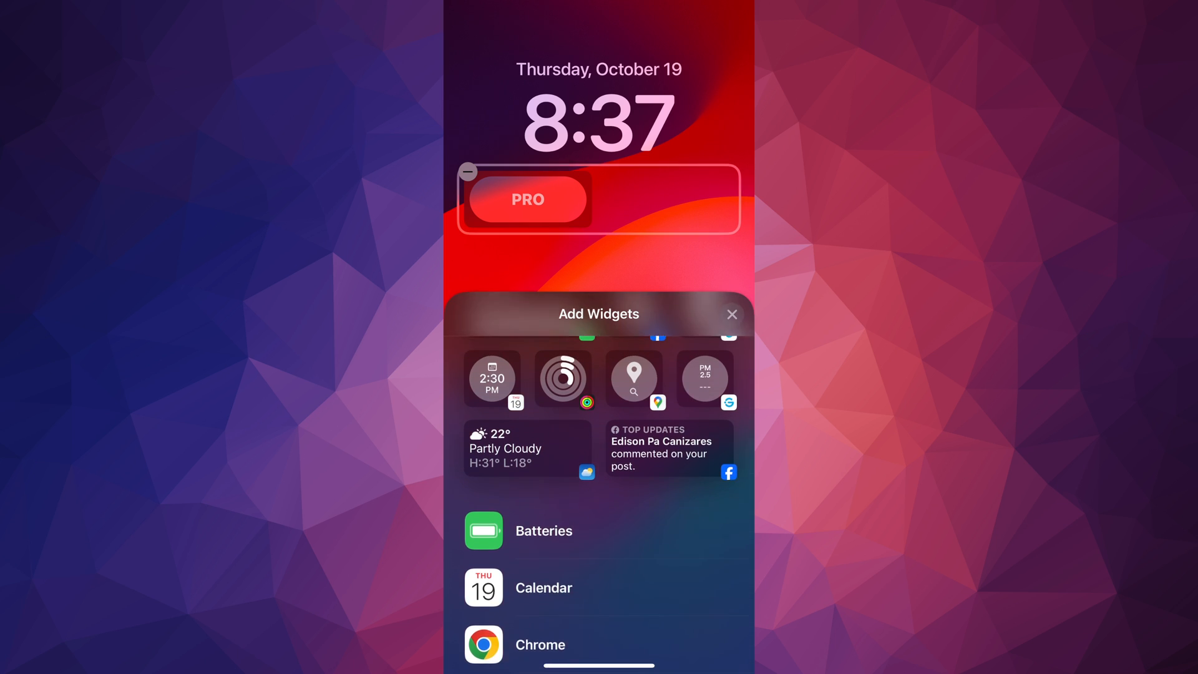
{"action": "scroll", "scroll_direction": "down", "scroll_amount": 3}
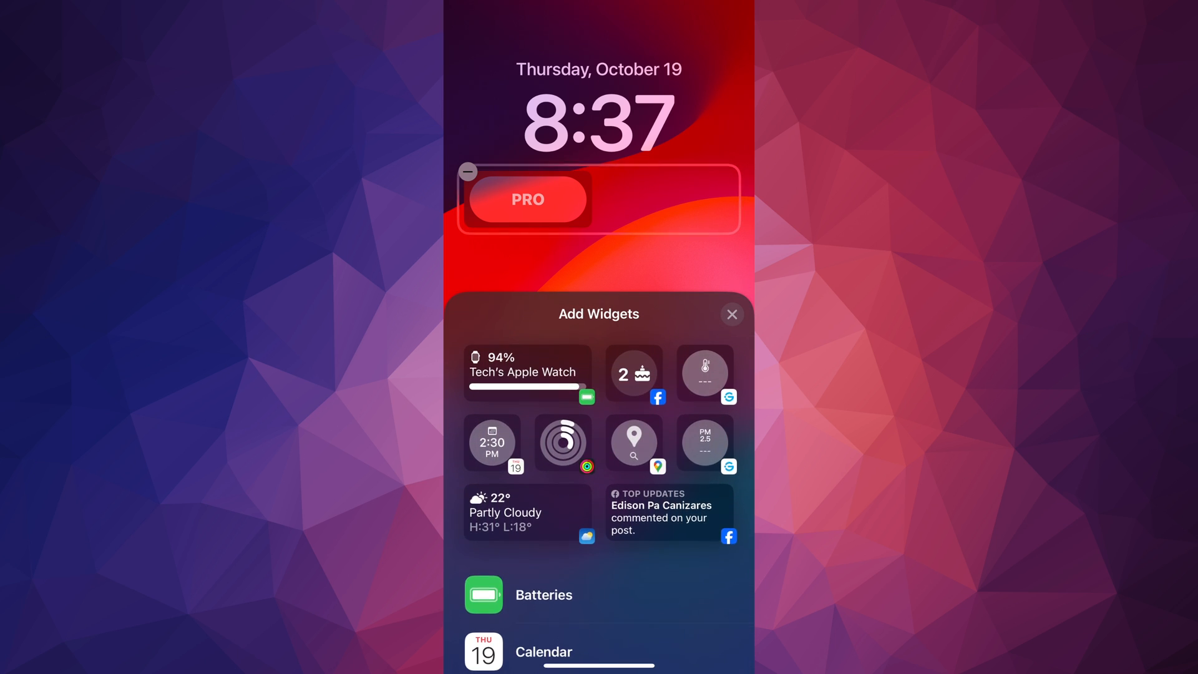
Step: Add the thermometer and Weather Temperature widgets beside PRO, then save the lock screen
{"action": "left_click", "coordinate": [703, 373]}
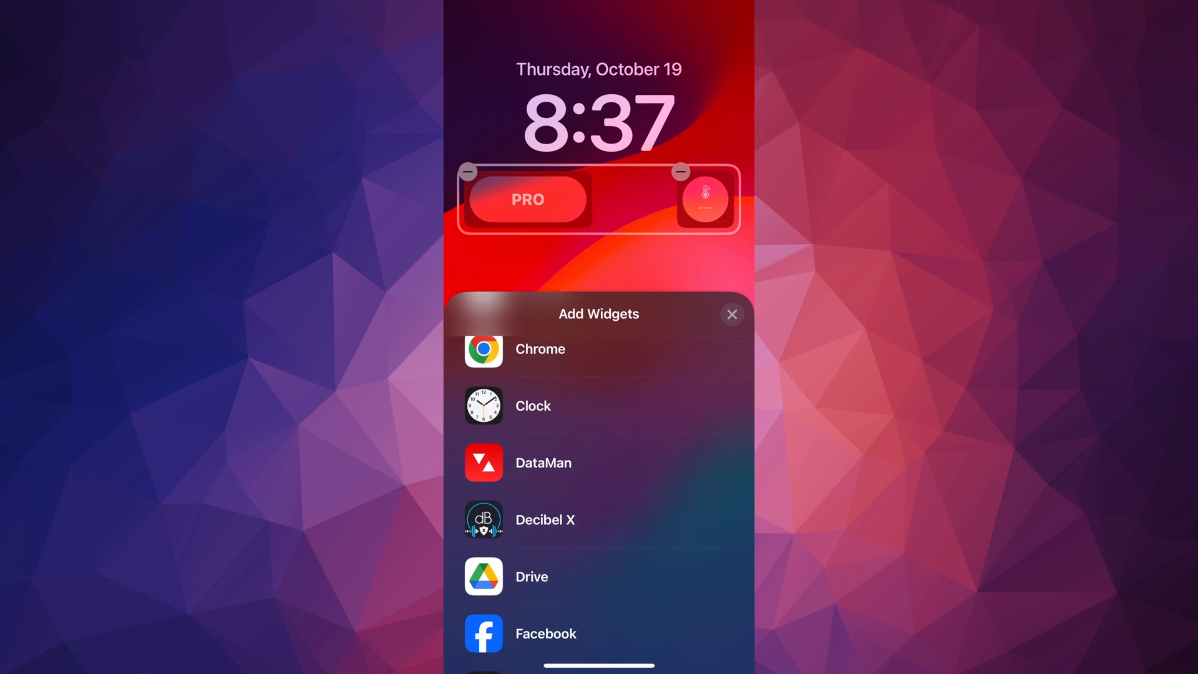
{"action": "scroll", "scroll_direction": "down", "scroll_amount": 3}
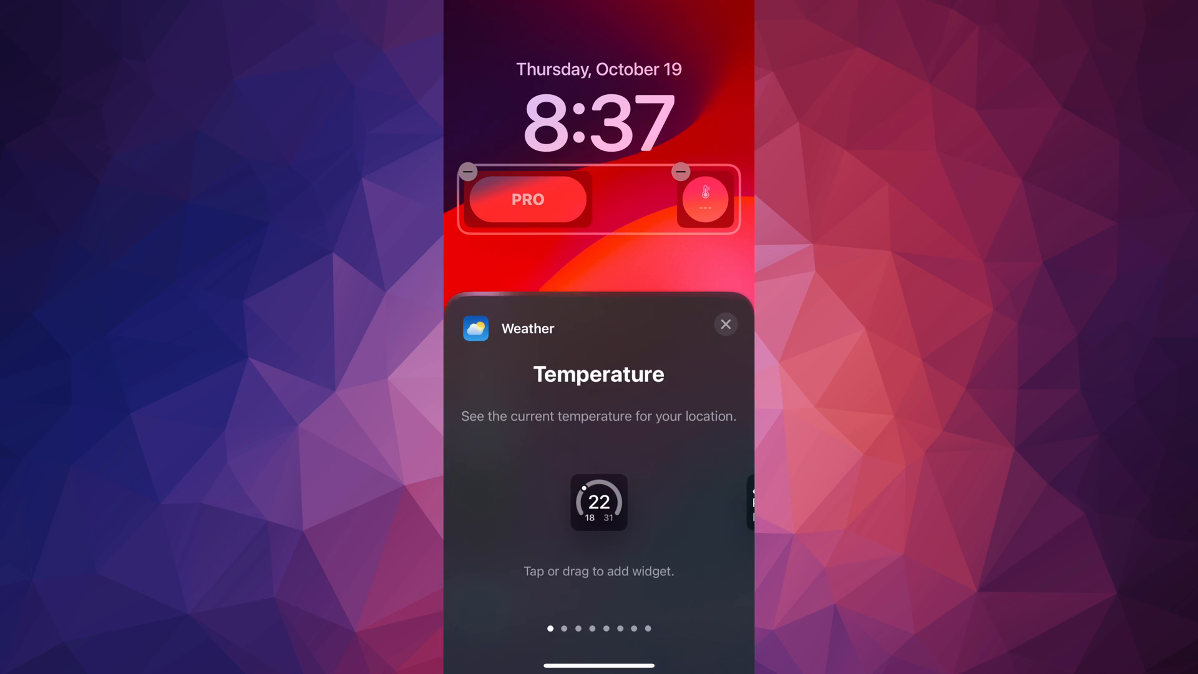
{"action": "scroll", "scroll_direction": "left", "scroll_amount": 3}
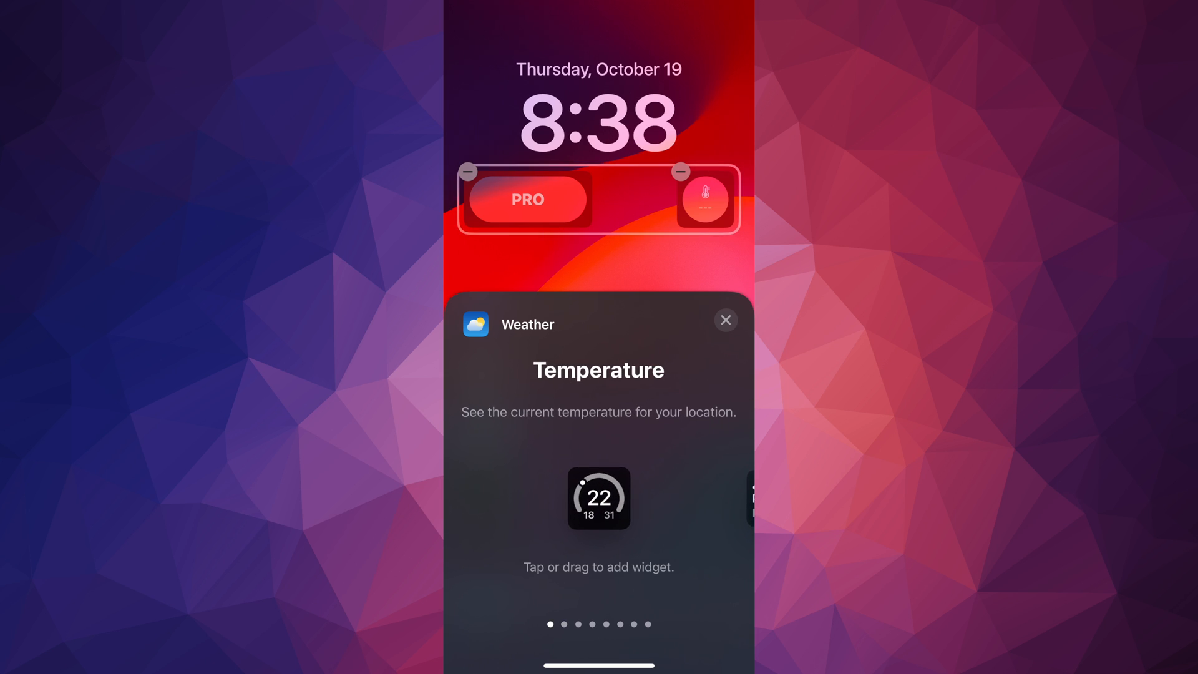
{"action": "left_click", "coordinate": [598, 497]}
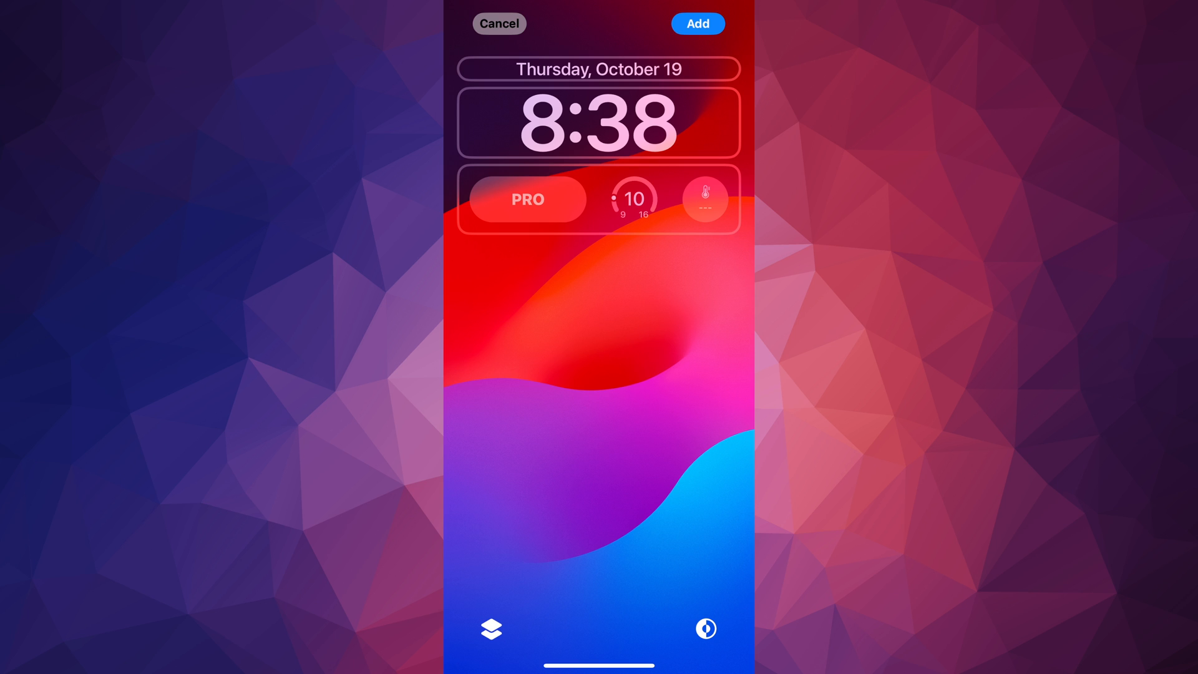
{"action": "left_click", "coordinate": [696, 24]}
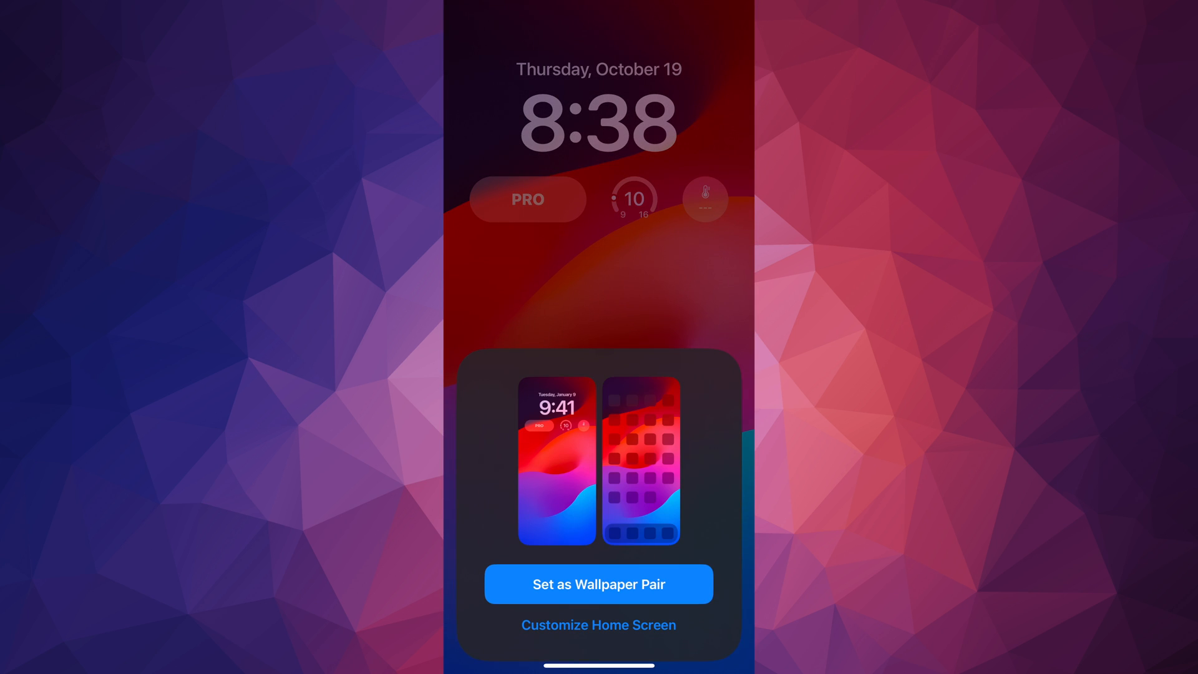